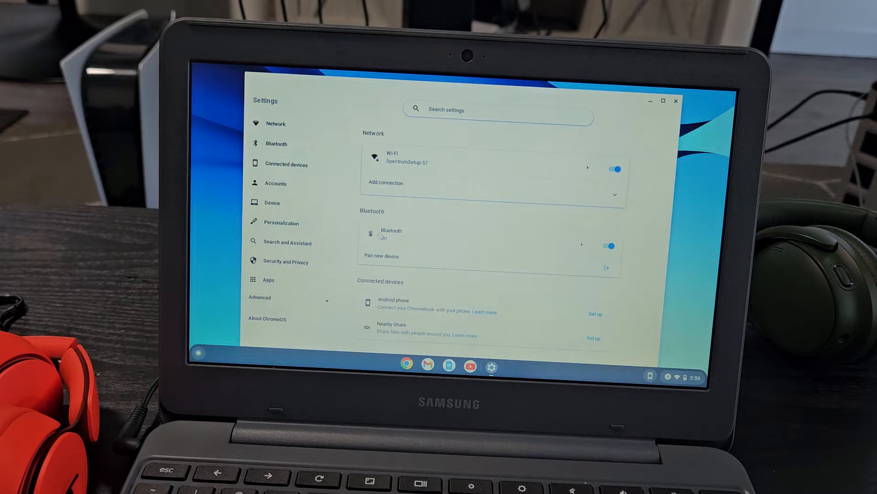
# Step: Go to the Bluetooth section from the Settings sidebar
pyautogui.click(275, 143)
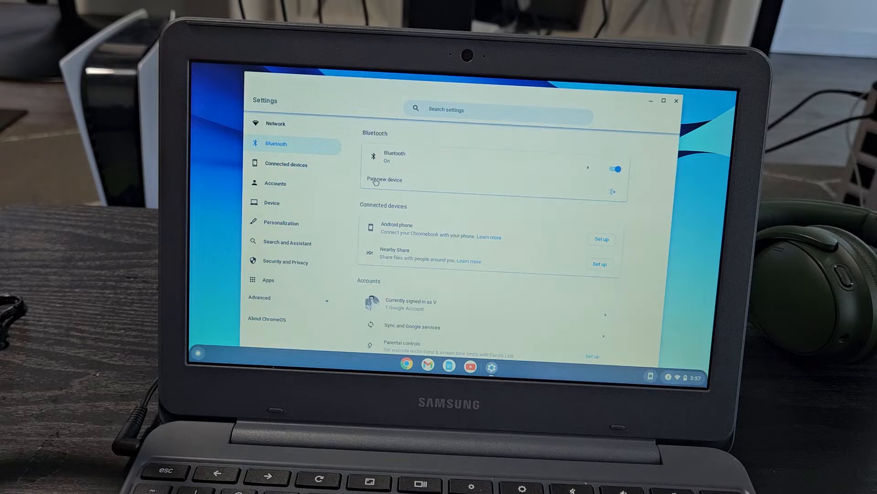
# Step: Pair a new Bluetooth device, choosing Solo Pro from the available devices
pyautogui.click(384, 179)
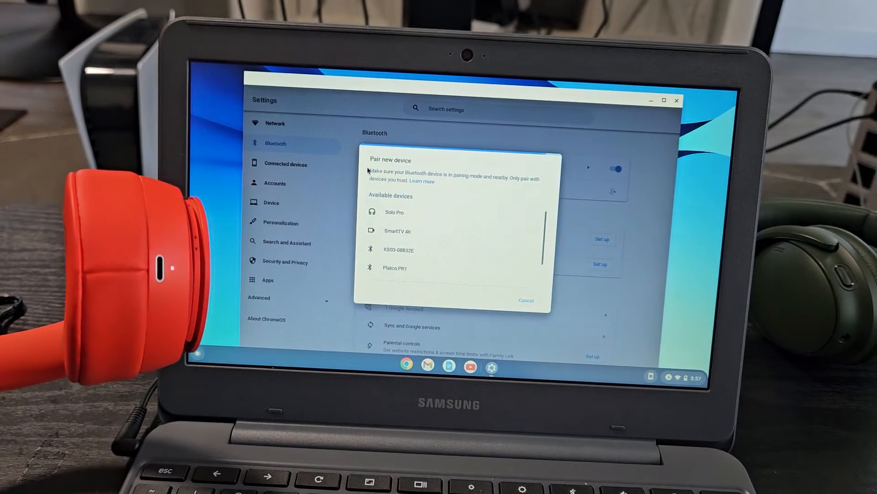
pyautogui.click(395, 212)
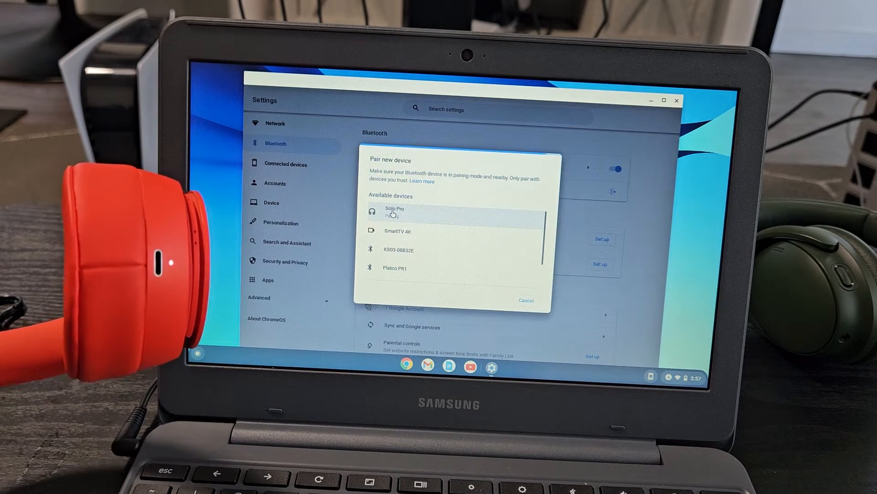
pyautogui.click(395, 212)
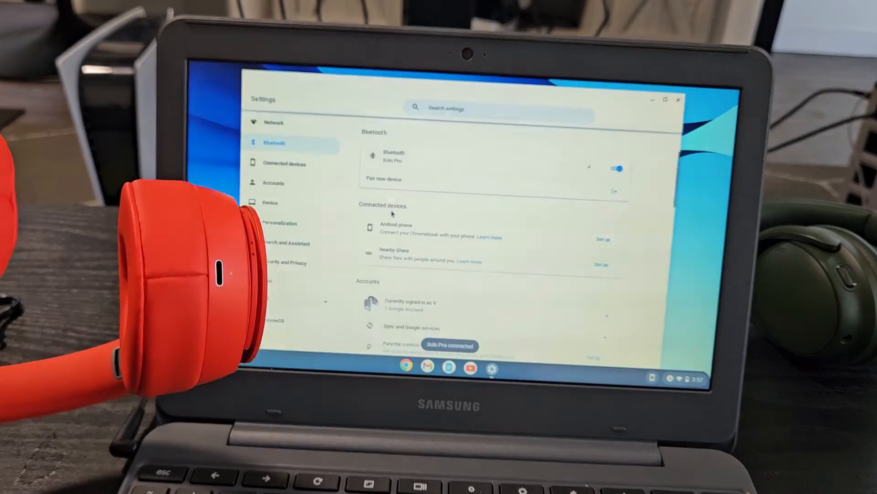